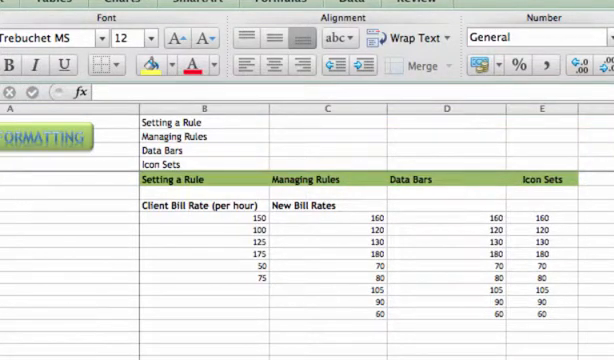
pyautogui.moveTo(211, 254)
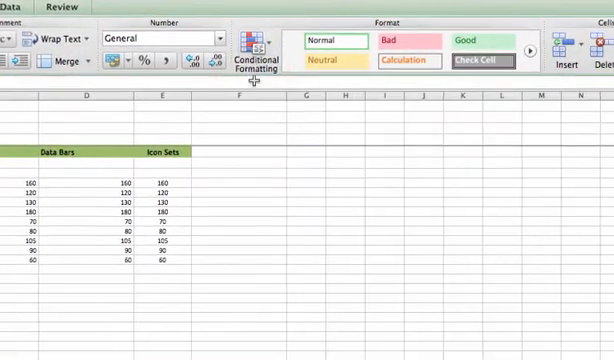
pyautogui.moveTo(259, 50)
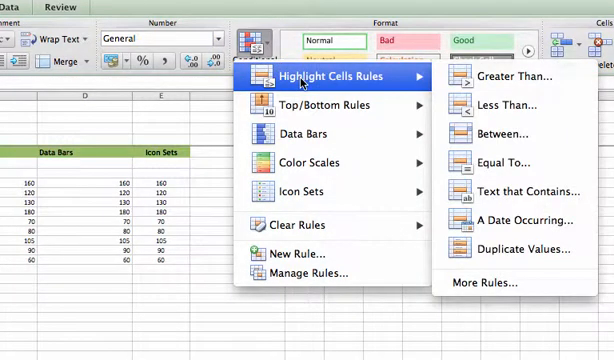
pyautogui.moveTo(508, 82)
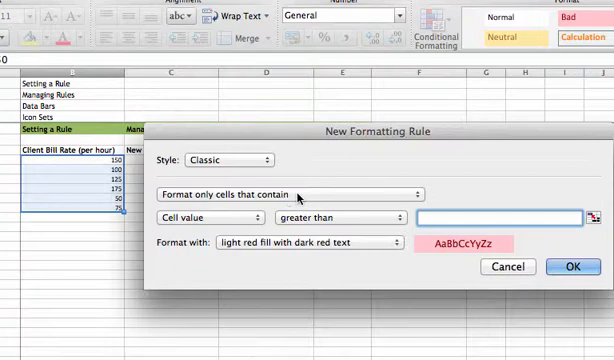
# Set the greater-than rule threshold to 100, keeping light red fill with dark red text
pyautogui.click(295, 194)
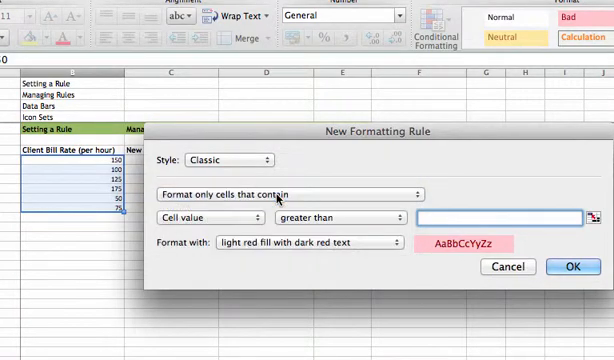
pyautogui.click(480, 217)
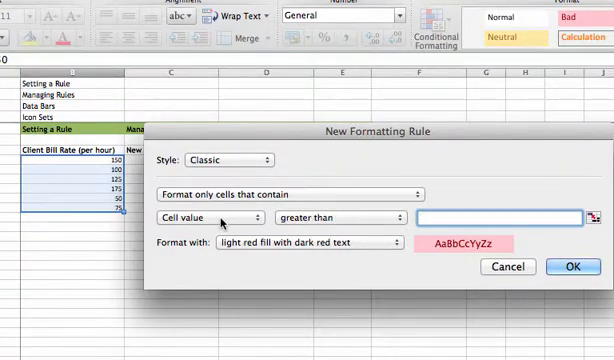
pyautogui.click(335, 216)
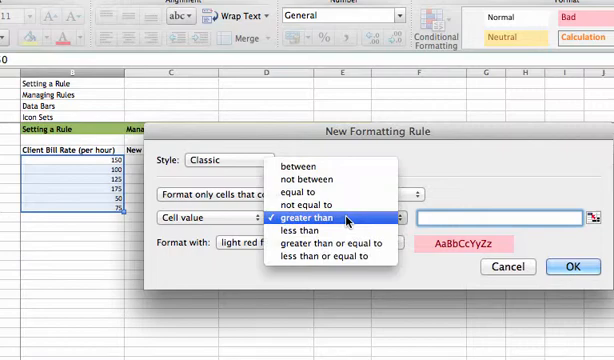
pyautogui.moveTo(320, 167)
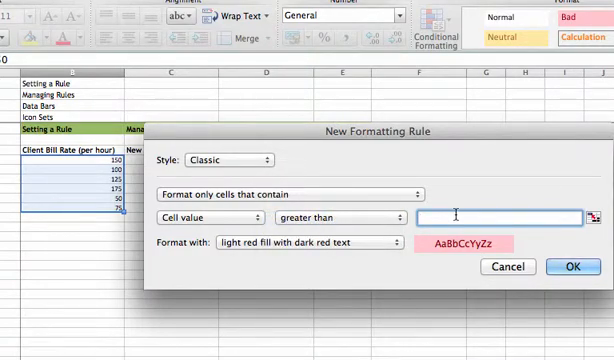
pyautogui.write('100')
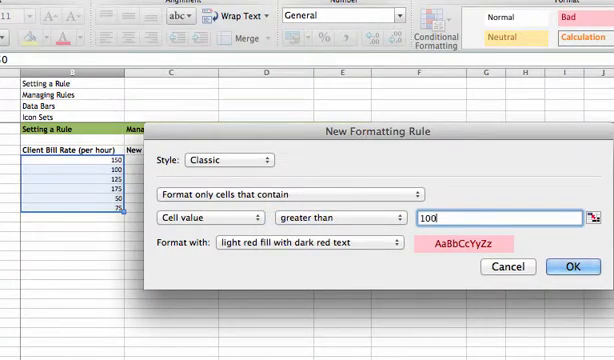
pyautogui.moveTo(385, 253)
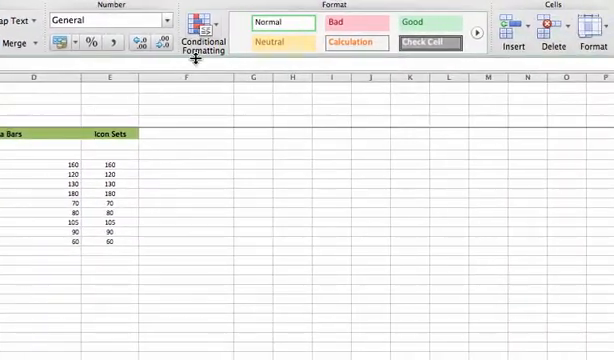
# Add a Less Than 100 rule with green fill and dark green text
pyautogui.click(202, 22)
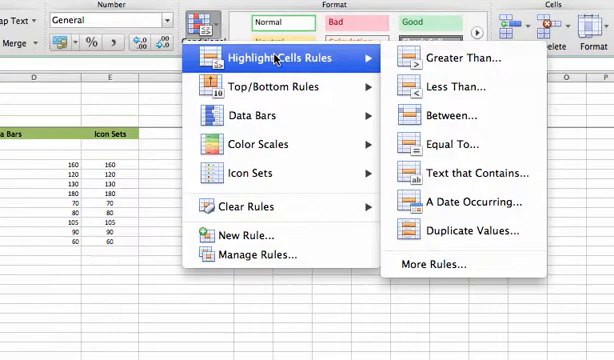
pyautogui.moveTo(470, 87)
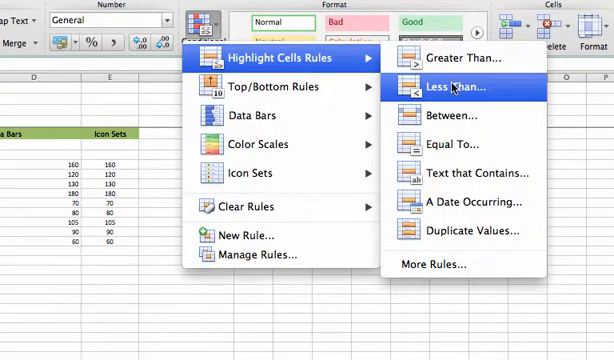
pyautogui.click(466, 86)
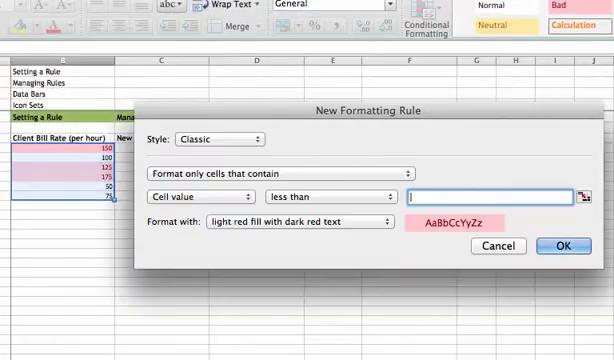
pyautogui.moveTo(330, 198)
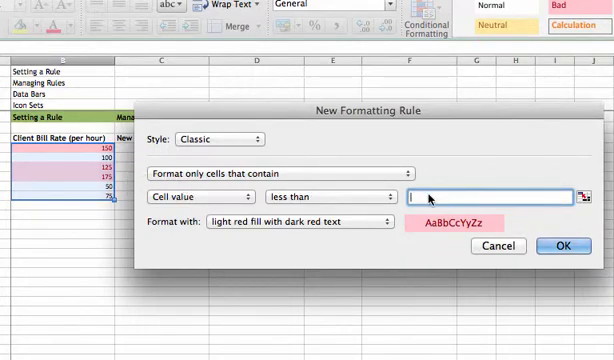
pyautogui.write('100')
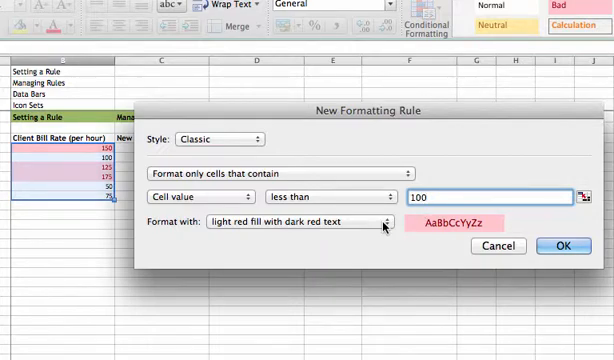
pyautogui.click(408, 222)
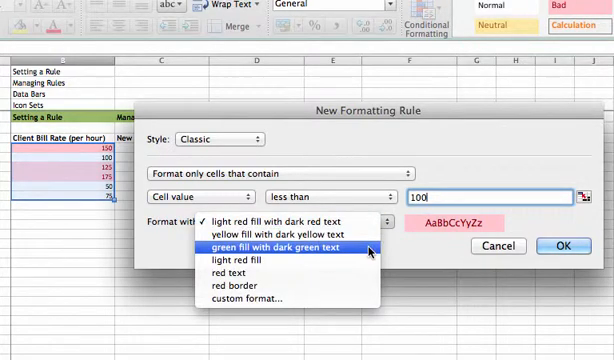
pyautogui.click(290, 244)
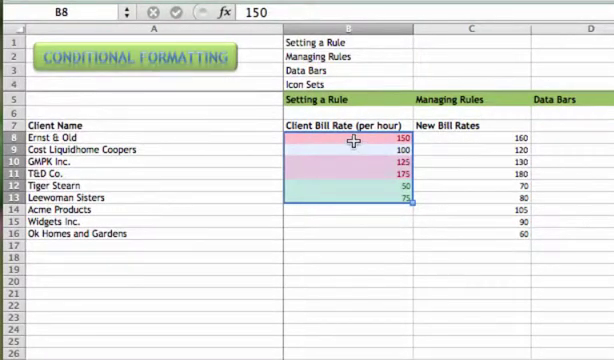
pyautogui.moveTo(352, 188)
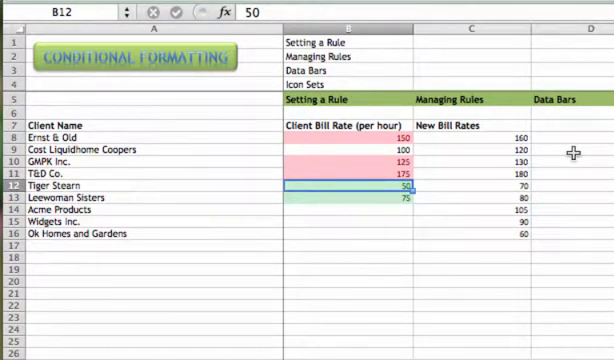
pyautogui.write('130')
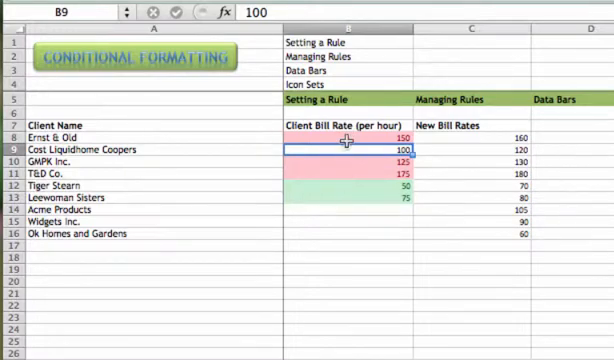
pyautogui.moveTo(339, 138)
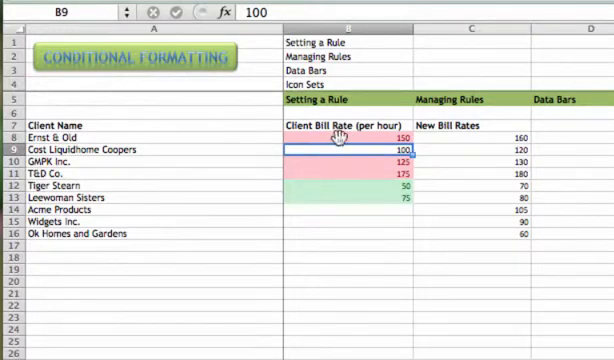
# Select B8:B13 and list its conditional formatting rules for the current selection
pyautogui.moveTo(340, 135); pyautogui.dragTo(340, 200)
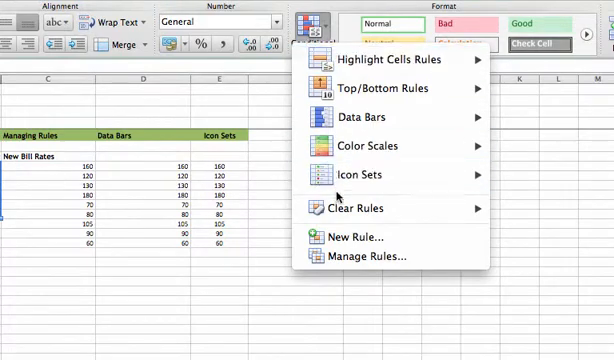
pyautogui.click(370, 256)
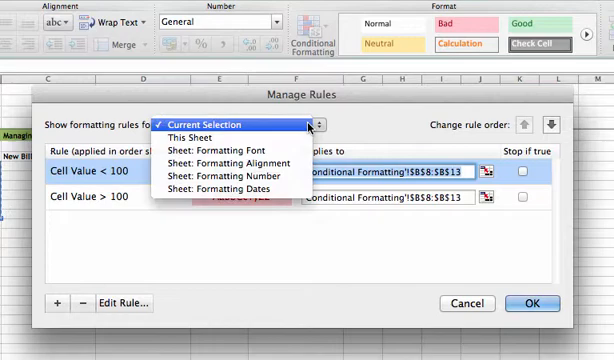
pyautogui.moveTo(285, 182)
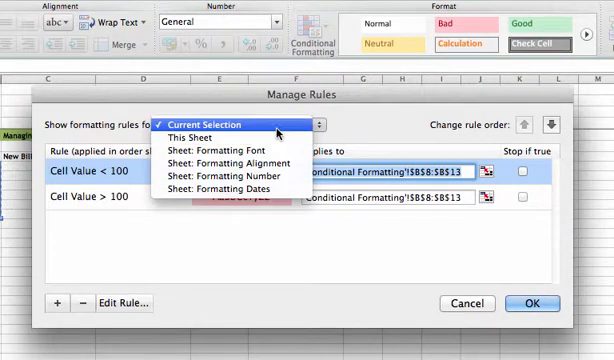
pyautogui.click(215, 124)
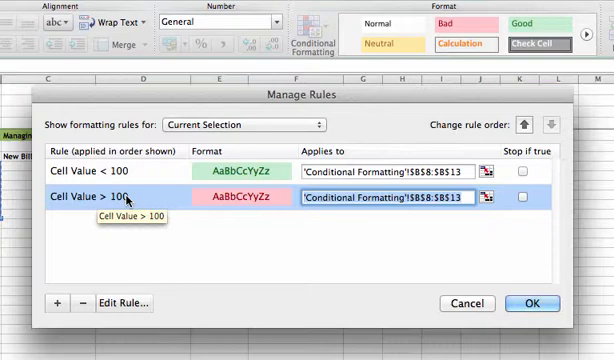
pyautogui.moveTo(108, 302)
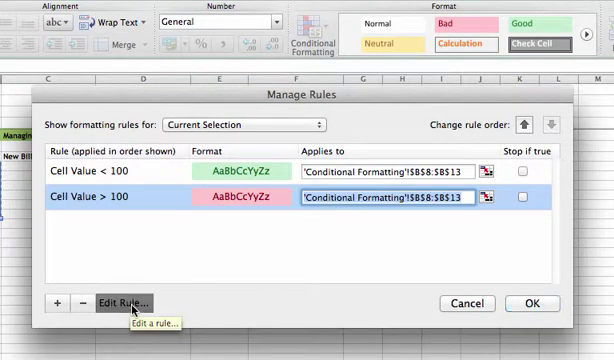
# Change the red rule to greater than or equal to 100 and apply it
pyautogui.click(127, 301)
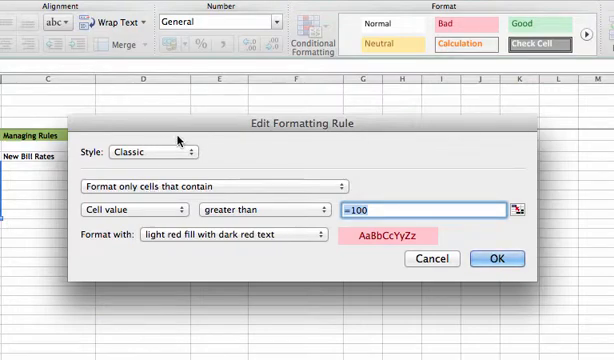
pyautogui.moveTo(272, 213)
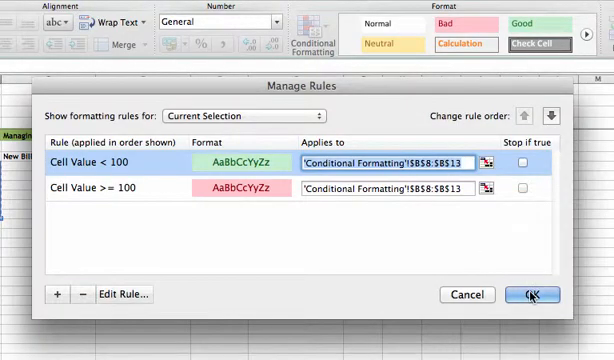
pyautogui.click(528, 294)
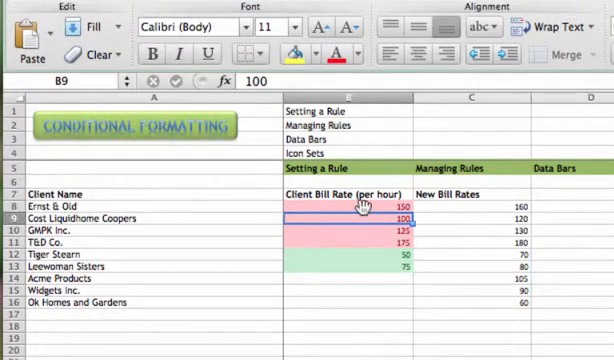
pyautogui.moveTo(148, 283)
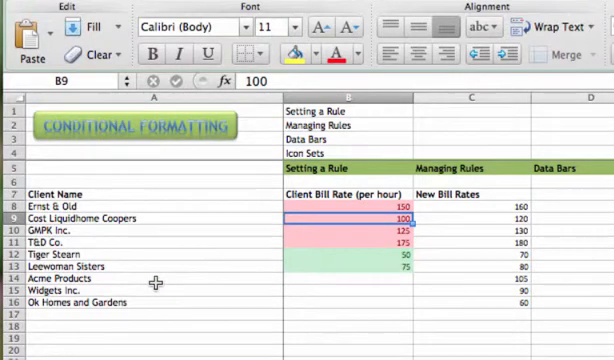
pyautogui.click(340, 278)
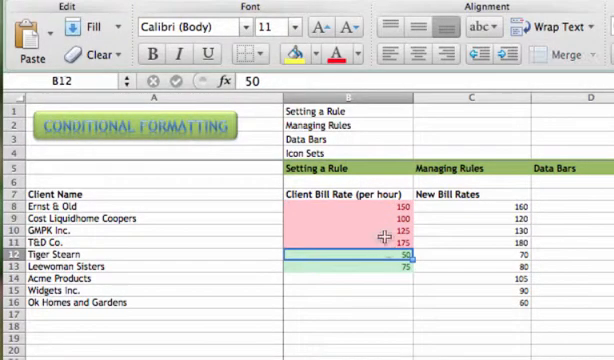
pyautogui.moveTo(395, 295)
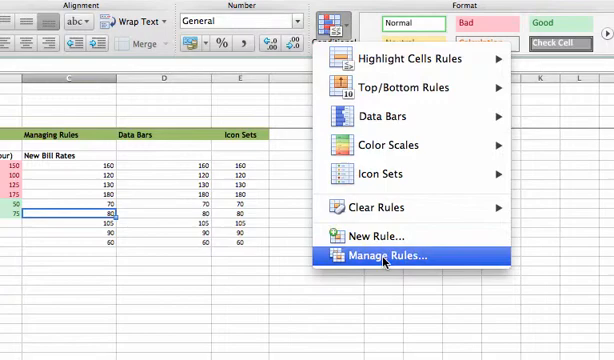
# Show all rules on this sheet and set both rules to apply to $B$8:$C$16
pyautogui.click(390, 287)
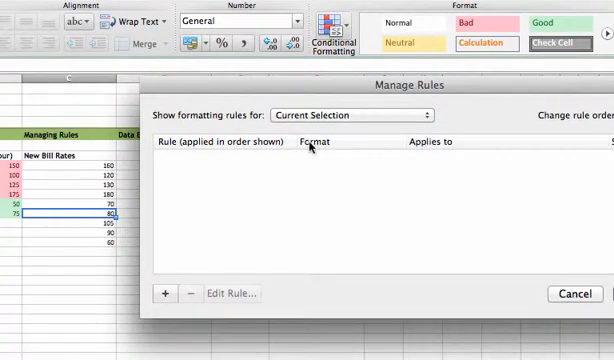
pyautogui.click(355, 111)
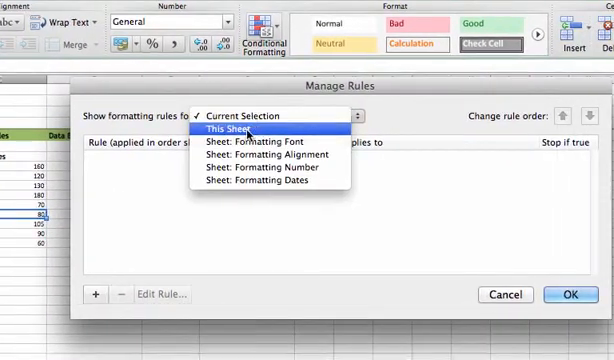
pyautogui.click(230, 129)
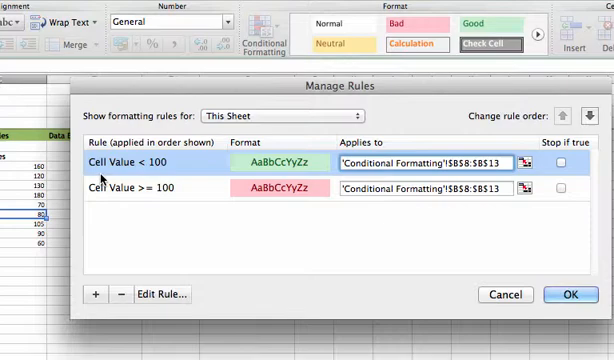
pyautogui.moveTo(176, 293)
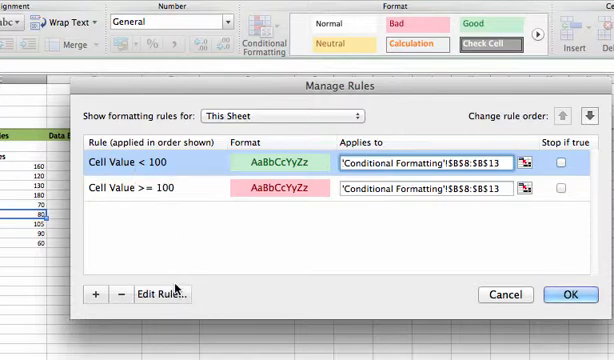
pyautogui.moveTo(179, 161)
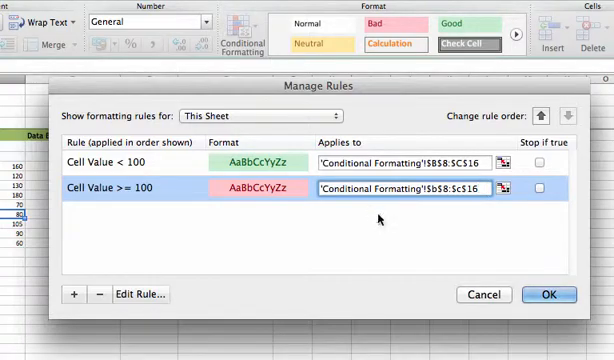
pyautogui.click(550, 294)
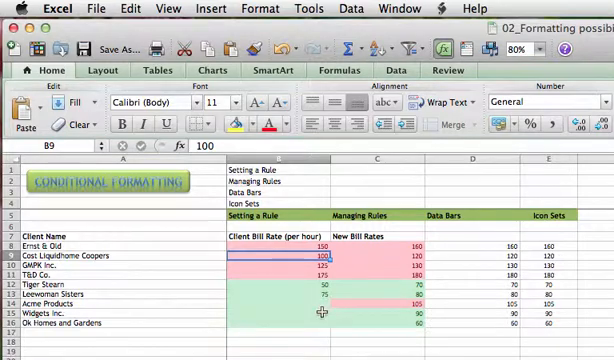
pyautogui.moveTo(471, 247)
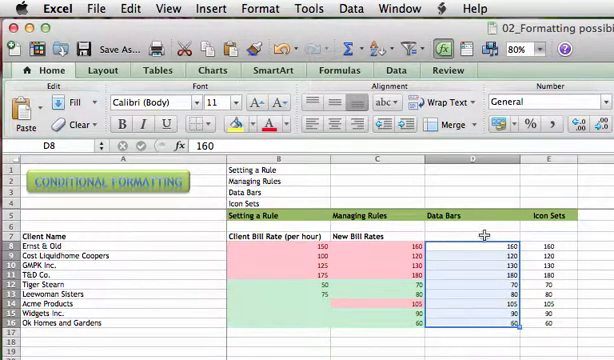
pyautogui.moveTo(461, 258)
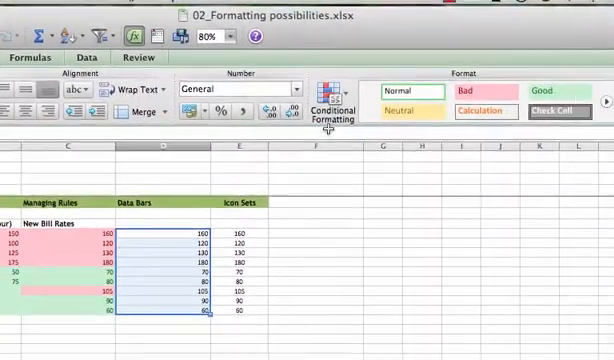
# Open the conditional formatting options for D8:D16 to reach Data Bars
pyautogui.click(334, 90)
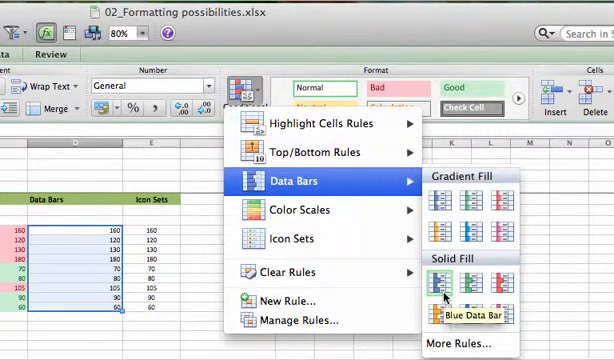
pyautogui.moveTo(447, 290)
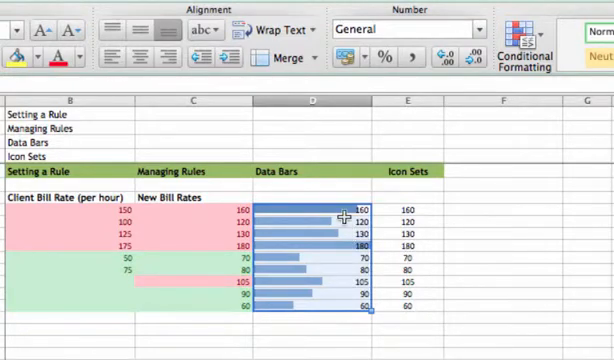
pyautogui.moveTo(334, 306)
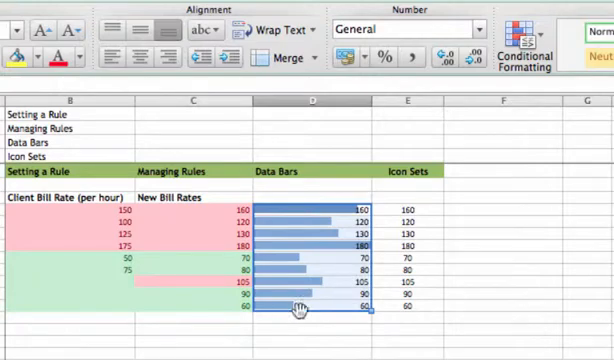
pyautogui.moveTo(338, 307)
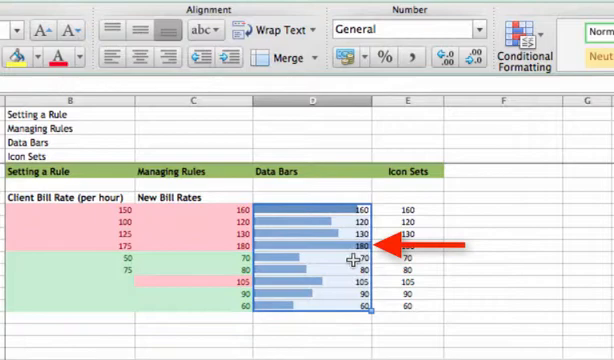
pyautogui.moveTo(333, 256)
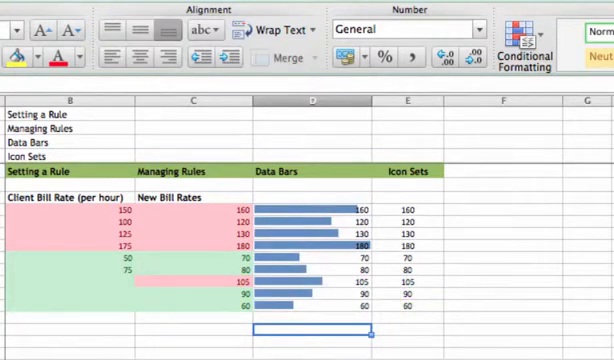
pyautogui.moveTo(335, 311)
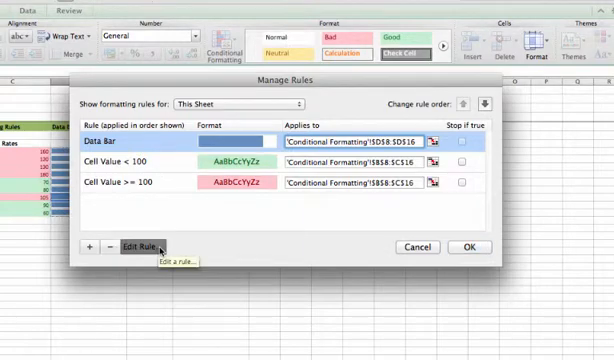
# Edit the data bar rule to show the bar only, keeping Context direction
pyautogui.click(141, 246)
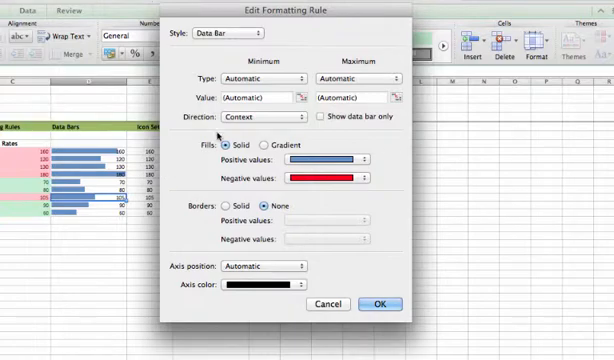
pyautogui.moveTo(368, 91)
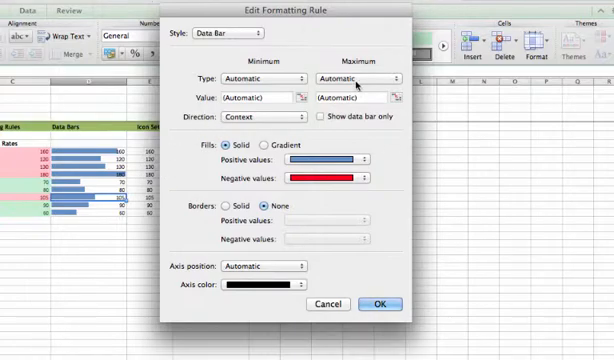
pyautogui.click(360, 76)
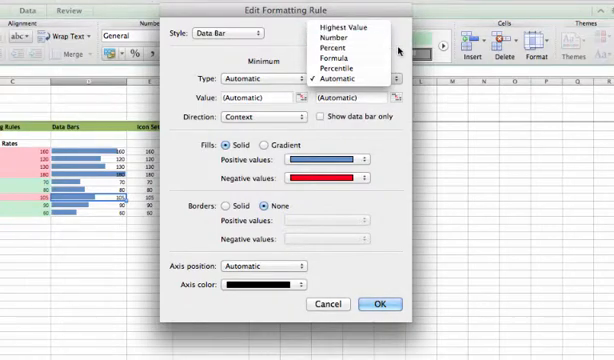
pyautogui.moveTo(351, 27)
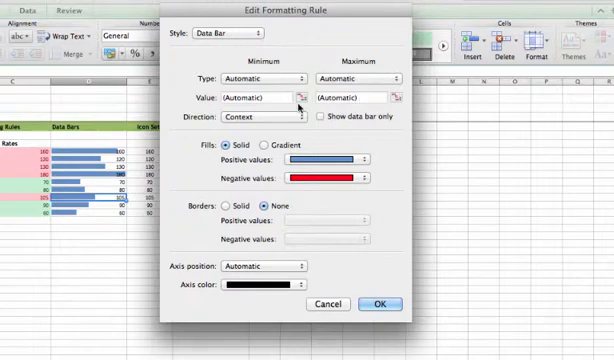
pyautogui.click(270, 113)
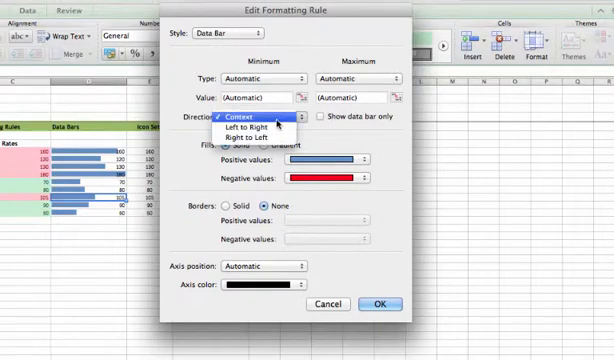
pyautogui.click(256, 122)
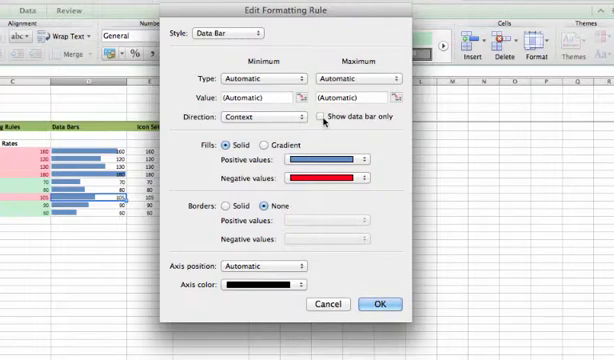
pyautogui.click(314, 120)
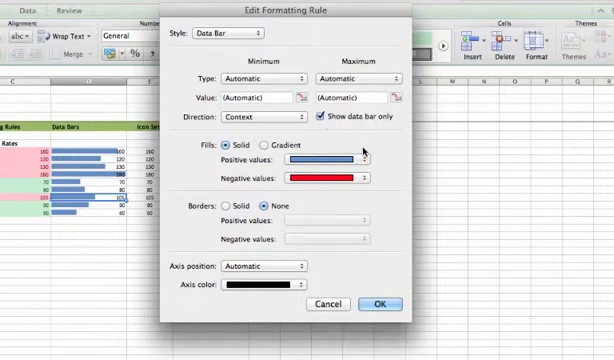
pyautogui.moveTo(398, 254)
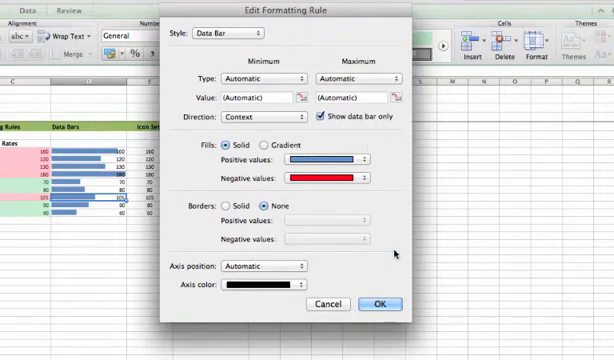
pyautogui.click(381, 304)
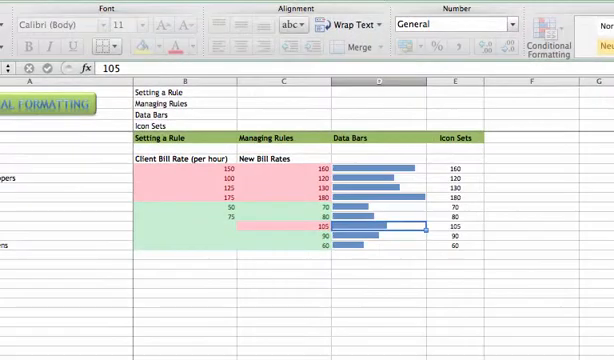
pyautogui.moveTo(378, 196)
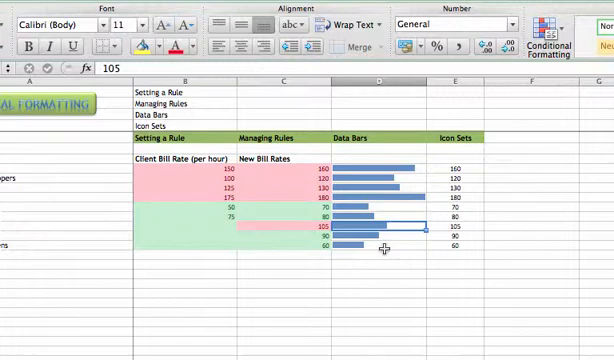
pyautogui.moveTo(381, 167)
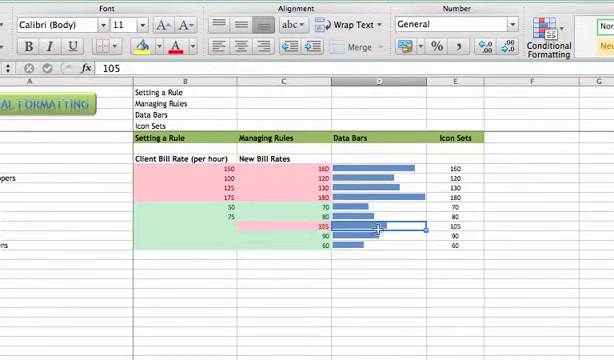
pyautogui.moveTo(268, 238)
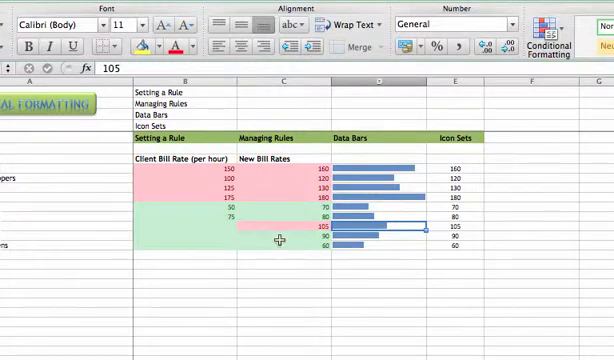
pyautogui.moveTo(340, 195)
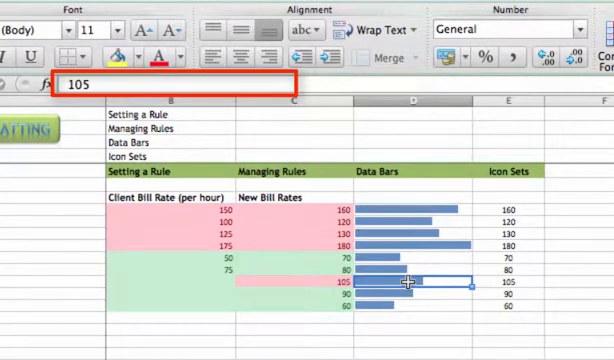
pyautogui.moveTo(407, 293)
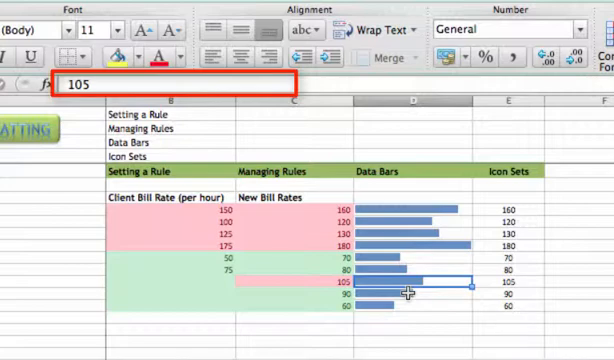
pyautogui.moveTo(424, 237)
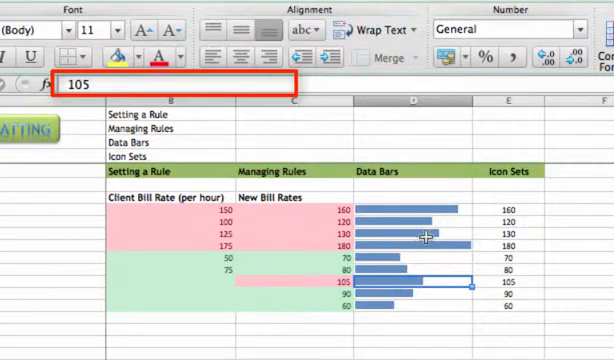
pyautogui.moveTo(435, 317)
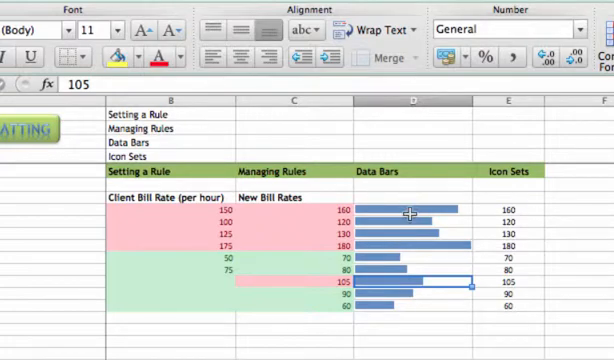
pyautogui.moveTo(427, 302)
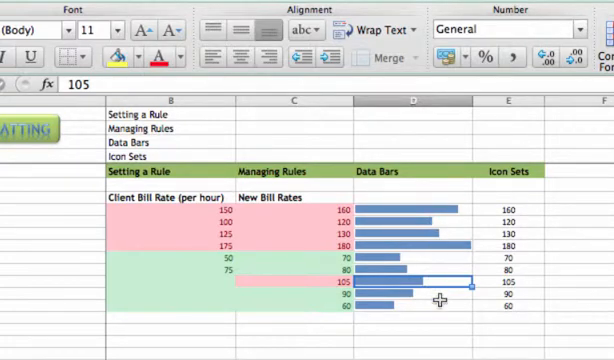
pyautogui.moveTo(543, 209)
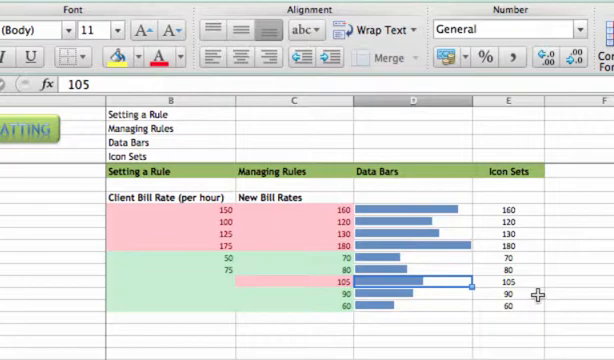
pyautogui.moveTo(534, 206)
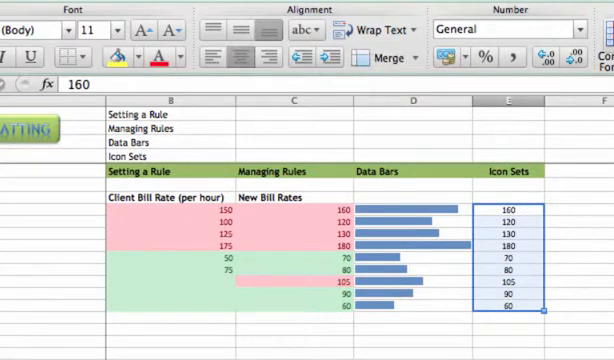
# Apply the 3 Traffic Lights (Unrimmed) icon set to E8:E16
pyautogui.click(168, 92)
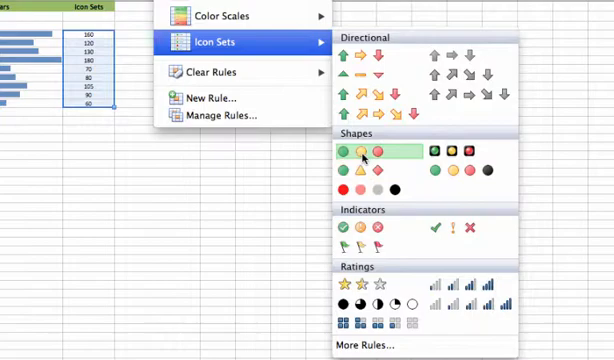
pyautogui.moveTo(355, 156)
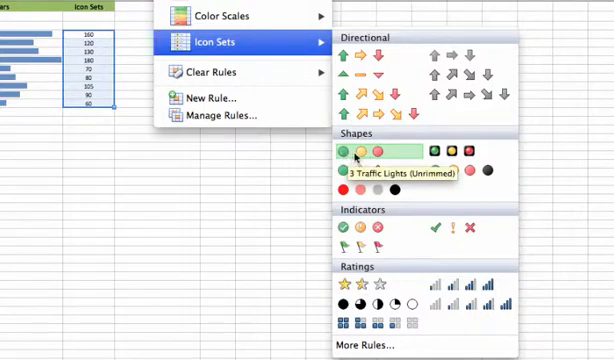
pyautogui.click(347, 155)
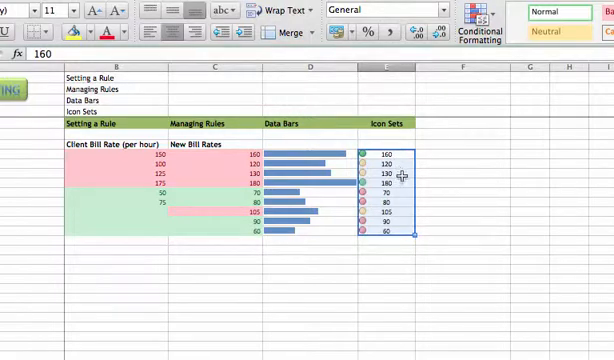
pyautogui.moveTo(400, 218)
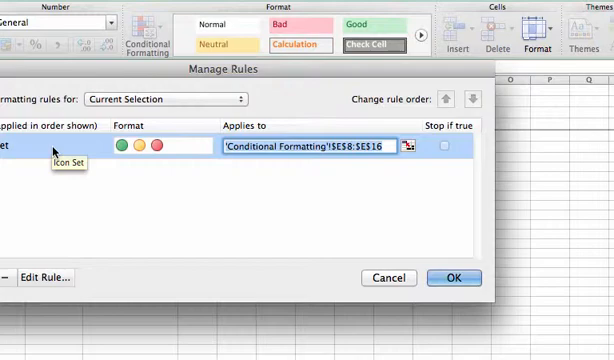
pyautogui.moveTo(47, 277)
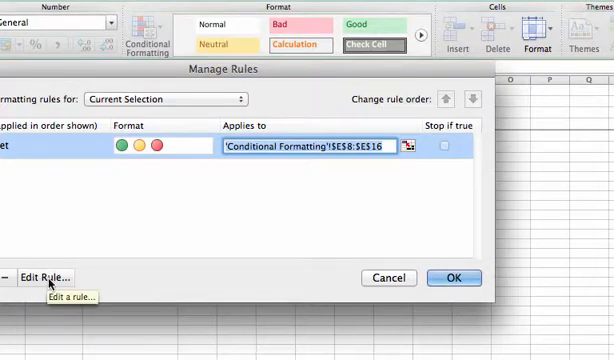
# Open the Icon Set rule in Edit Formatting Rule
pyautogui.click(58, 277)
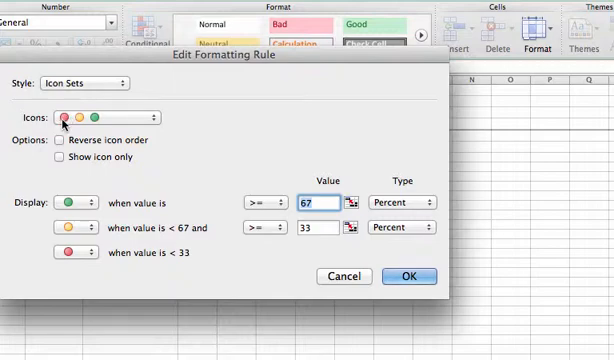
pyautogui.moveTo(120, 140)
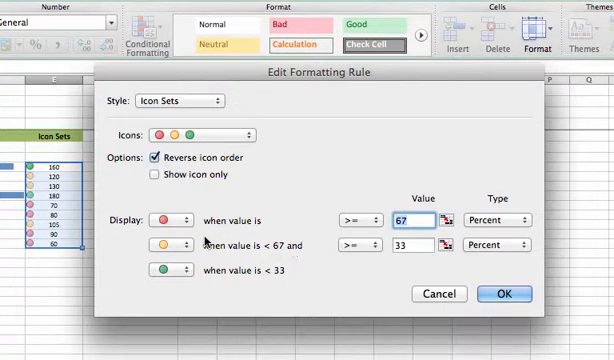
pyautogui.moveTo(170, 265)
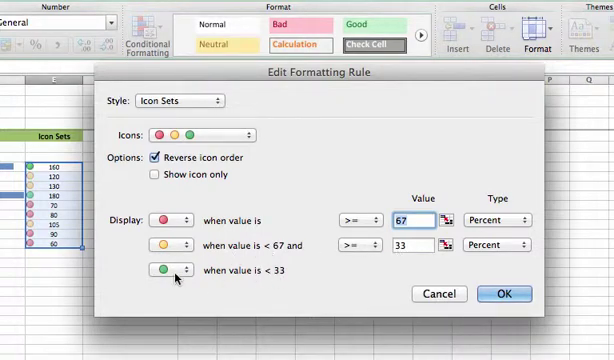
pyautogui.moveTo(176, 224)
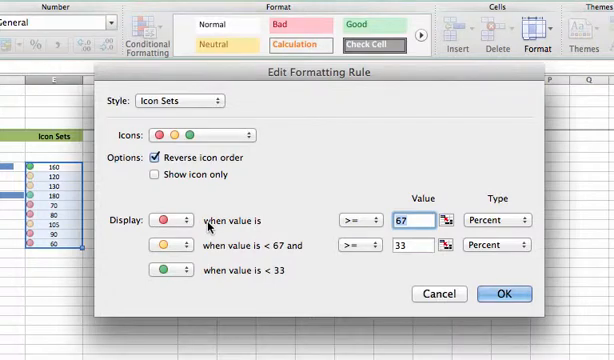
# Set icon thresholds as Number type: red at 150, yellow at 100
pyautogui.click(424, 220)
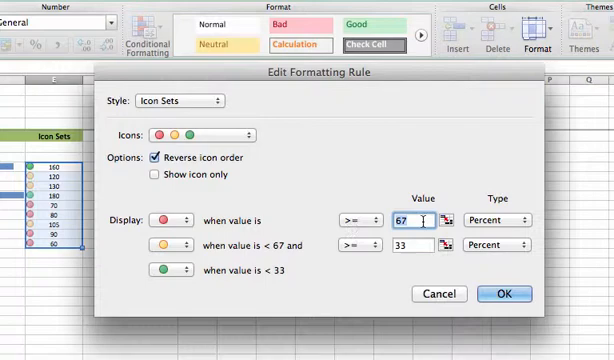
pyautogui.write('150')
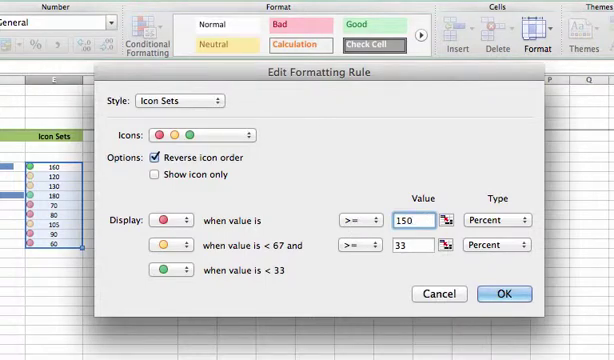
pyautogui.click(500, 221)
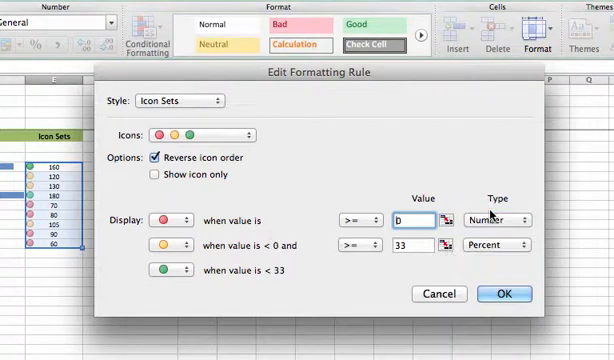
pyautogui.click(421, 219)
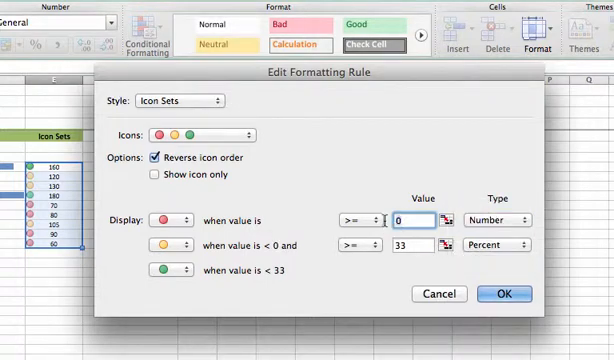
pyautogui.write('150')
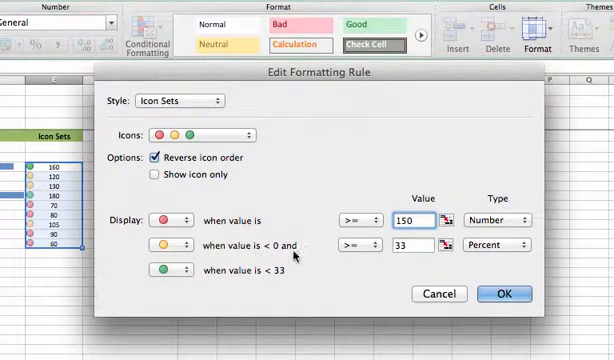
pyautogui.click(500, 218)
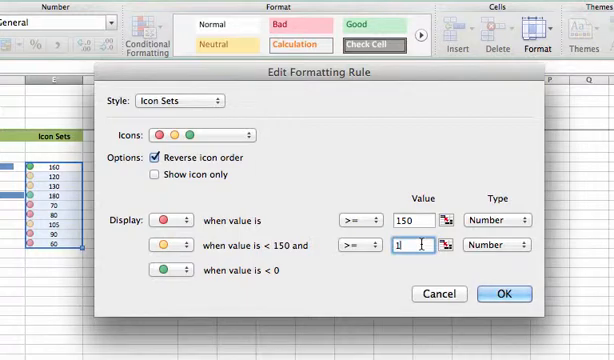
pyautogui.write('100')
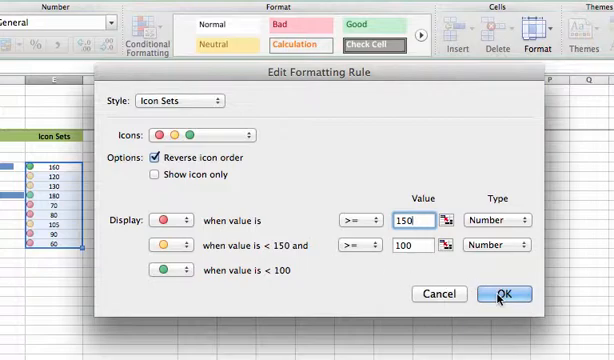
pyautogui.click(510, 293)
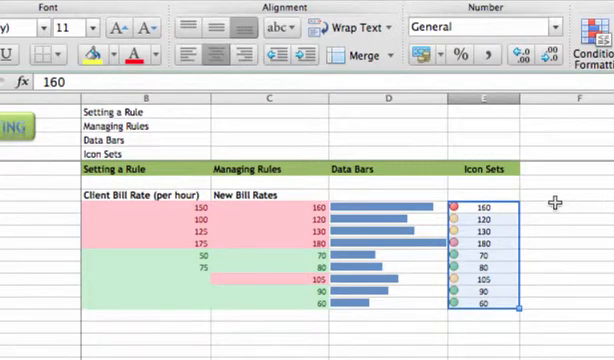
pyautogui.moveTo(530, 224)
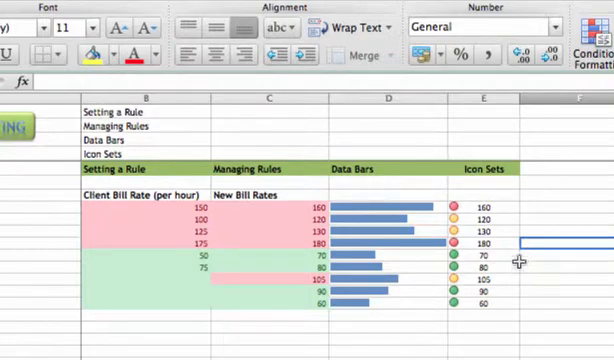
pyautogui.moveTo(510, 316)
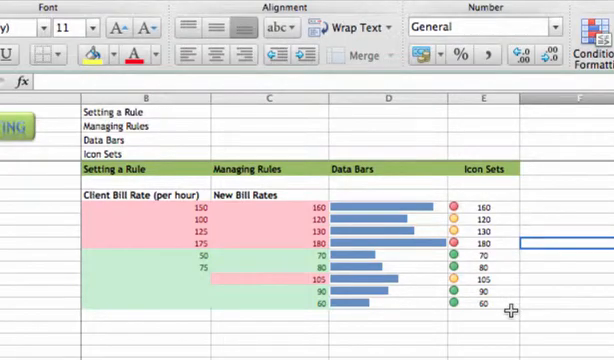
pyautogui.moveTo(510, 267)
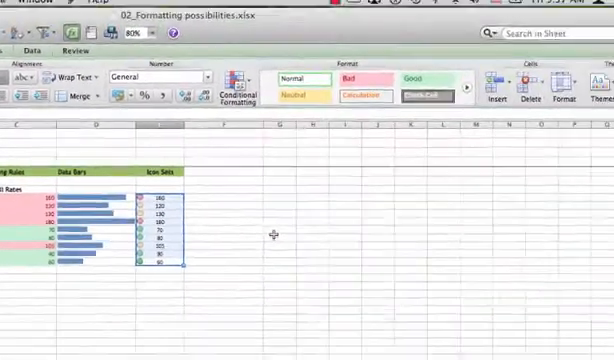
# Edit column E's Icon Set rule to show traffic light icons only, hiding the rate numbers
pyautogui.click(236, 81)
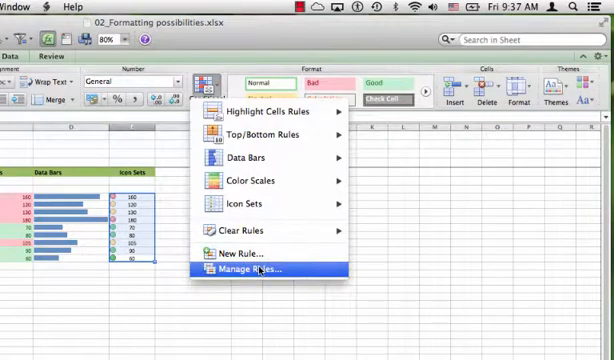
pyautogui.click(254, 270)
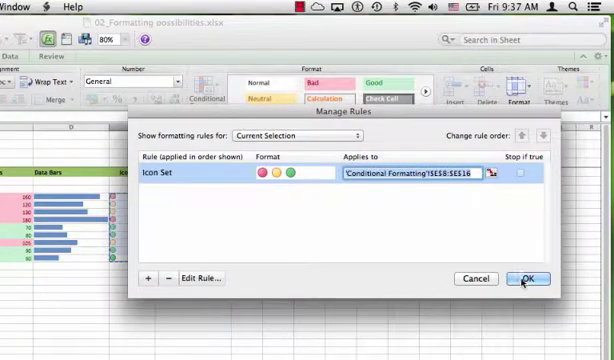
pyautogui.click(530, 278)
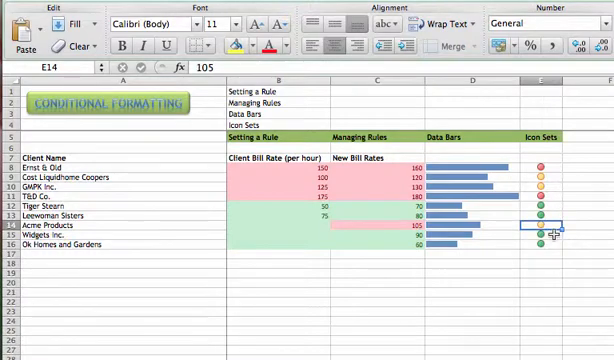
pyautogui.click(547, 244)
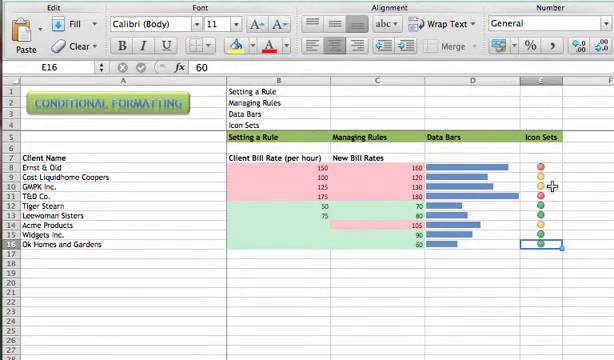
pyautogui.click(548, 210)
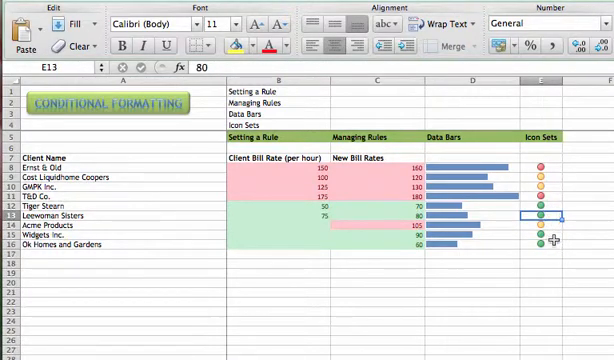
pyautogui.moveTo(597, 177)
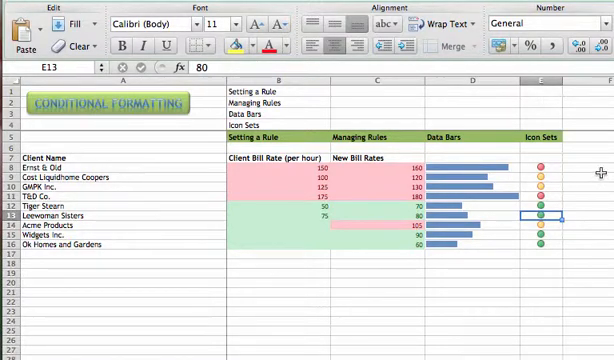
pyautogui.moveTo(381, 181)
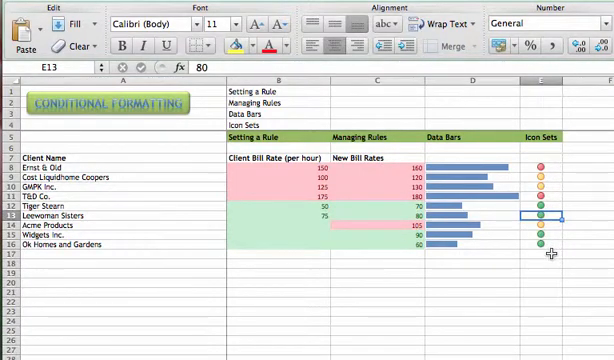
pyautogui.moveTo(547, 159)
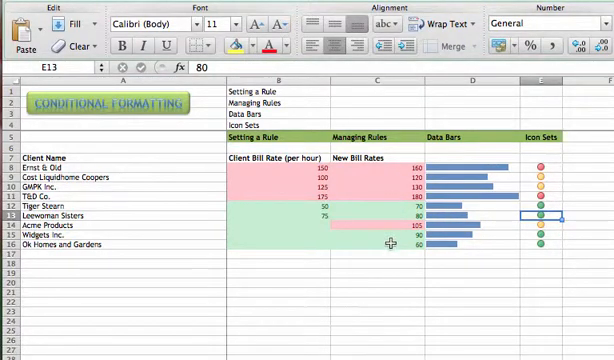
pyautogui.moveTo(551, 160)
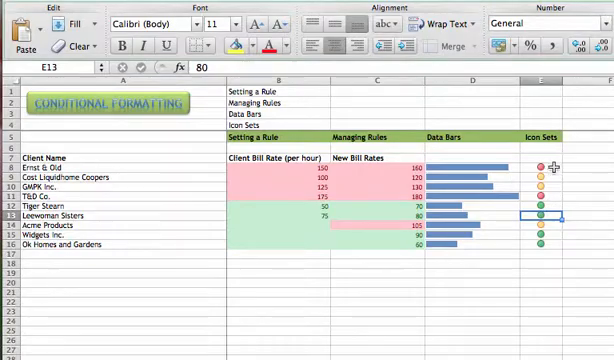
pyautogui.moveTo(555, 238)
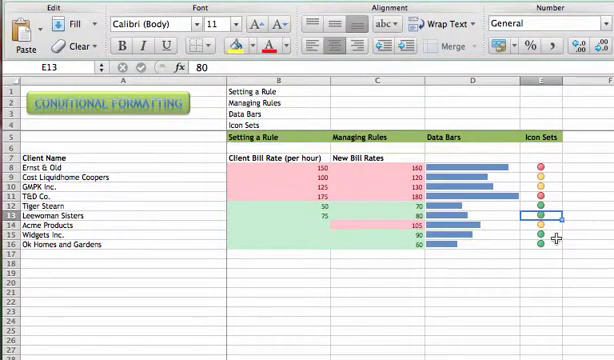